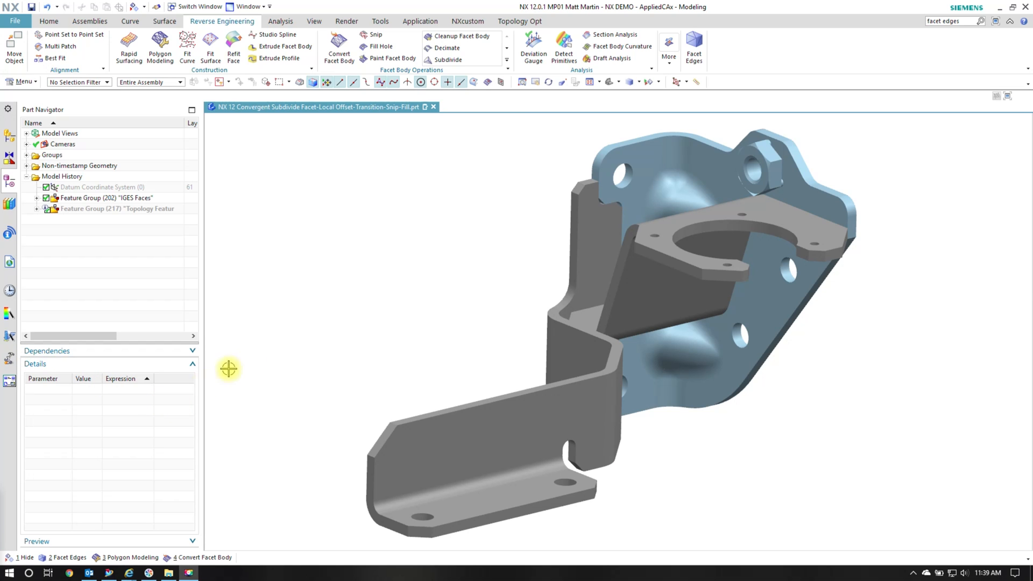
mouse_move(301, 302)
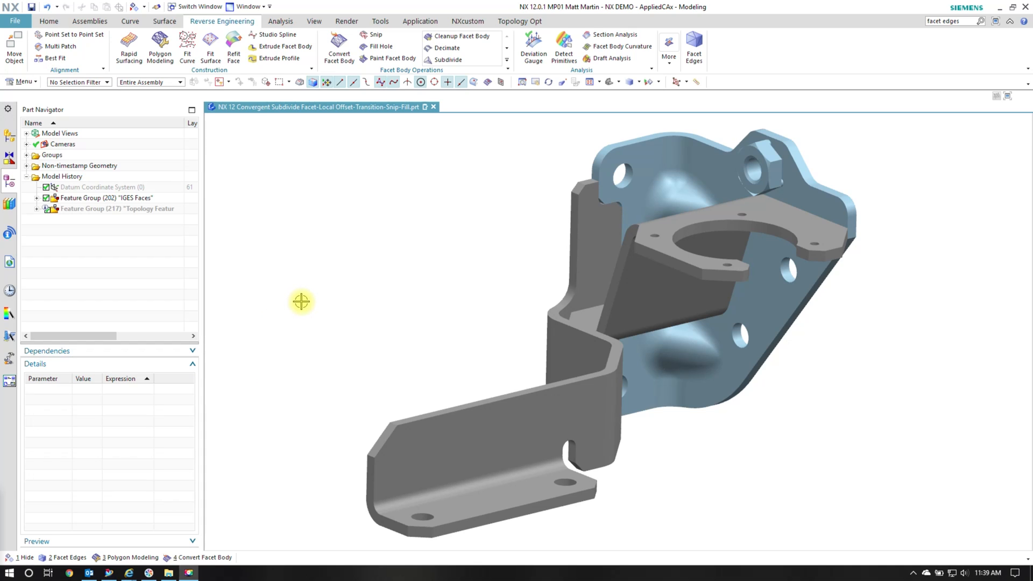
mouse_move(415, 272)
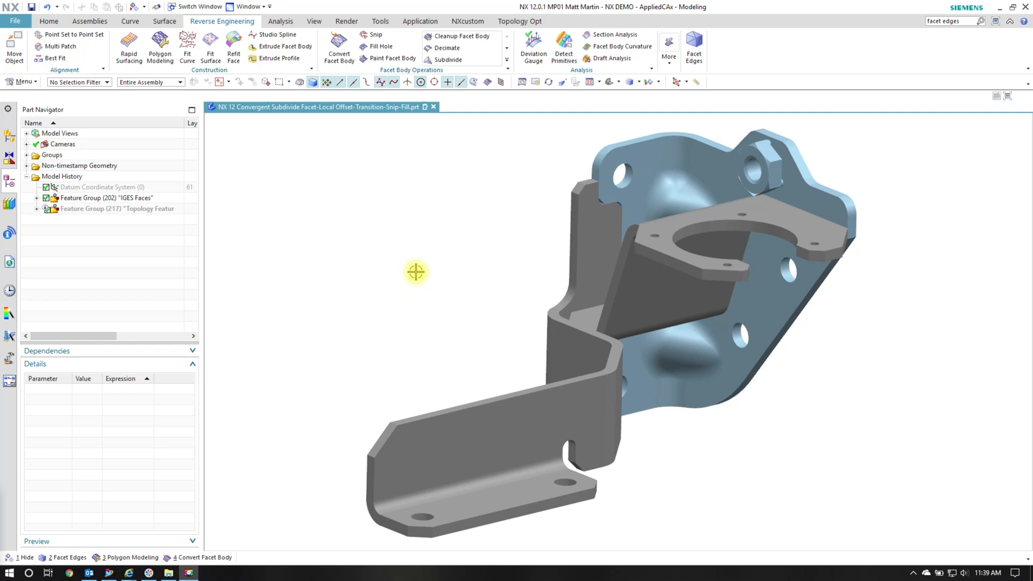
mouse_move(527, 270)
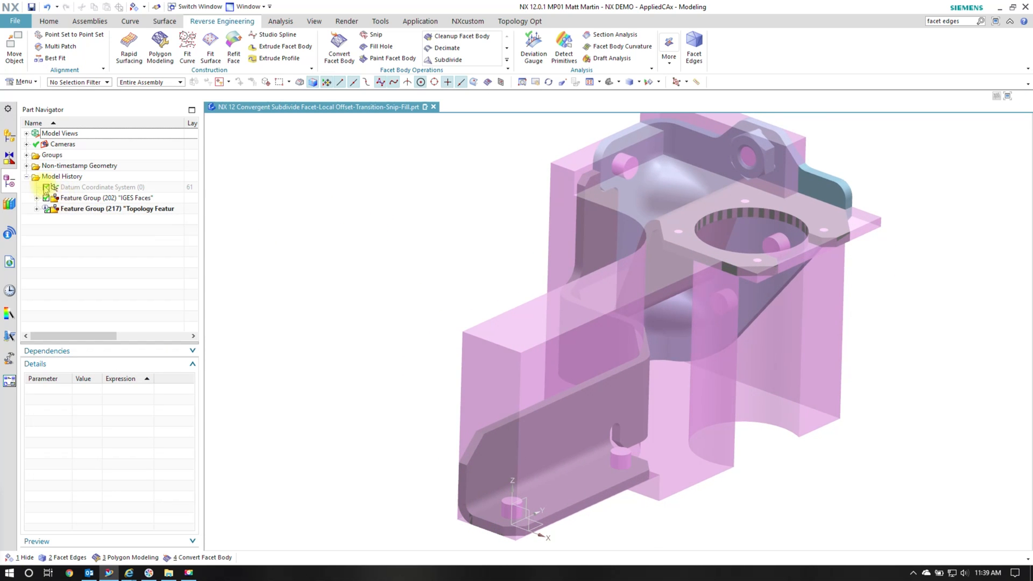
Step: Show the Lightweight Body under Non-timestamp Geometry and hide the Topology Features group again
click(26, 166)
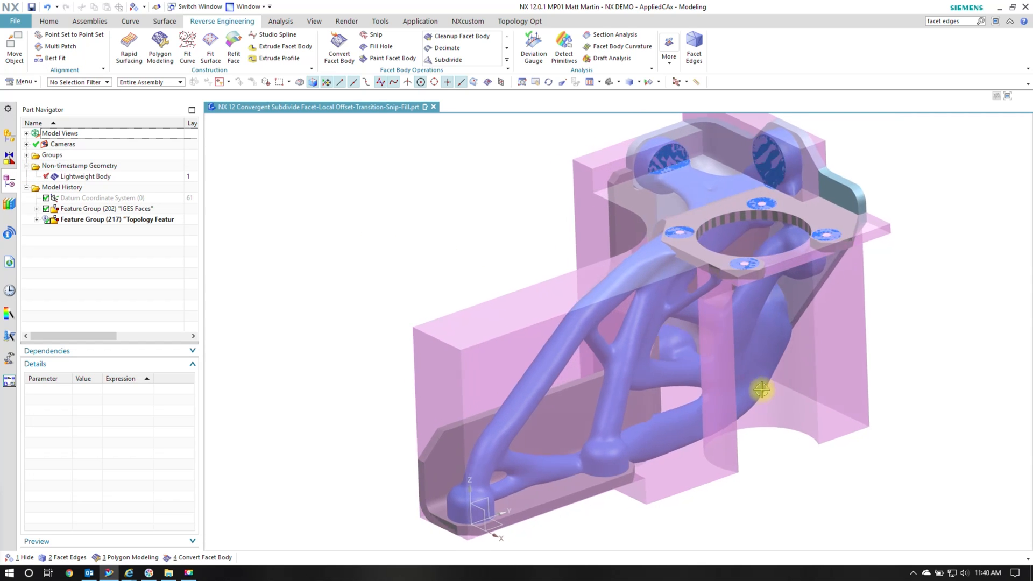
click(106, 208)
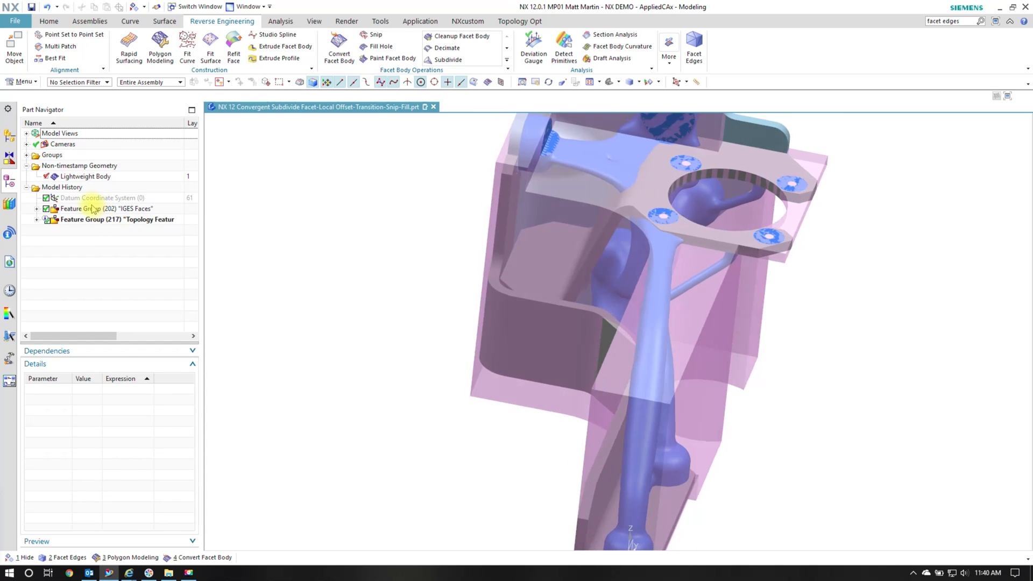
click(116, 220)
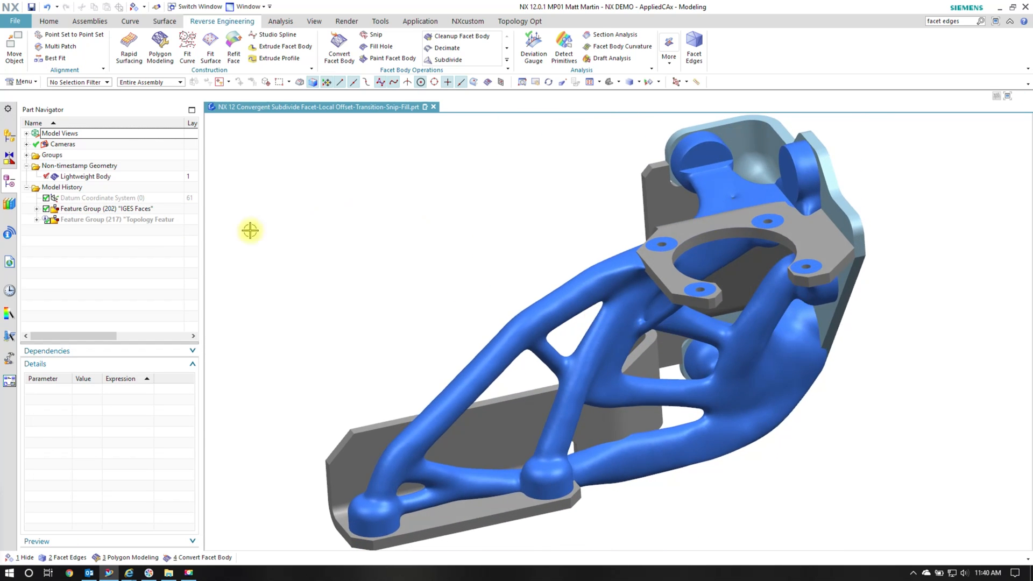
mouse_move(81, 212)
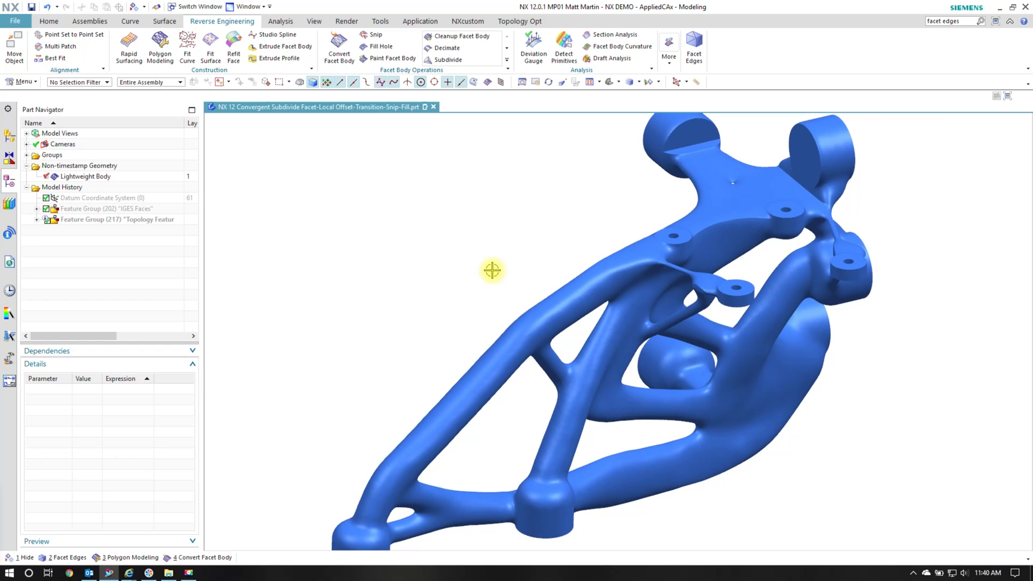
Step: Zoom in to inspect the lightweight body on its own
scroll(up, 3)
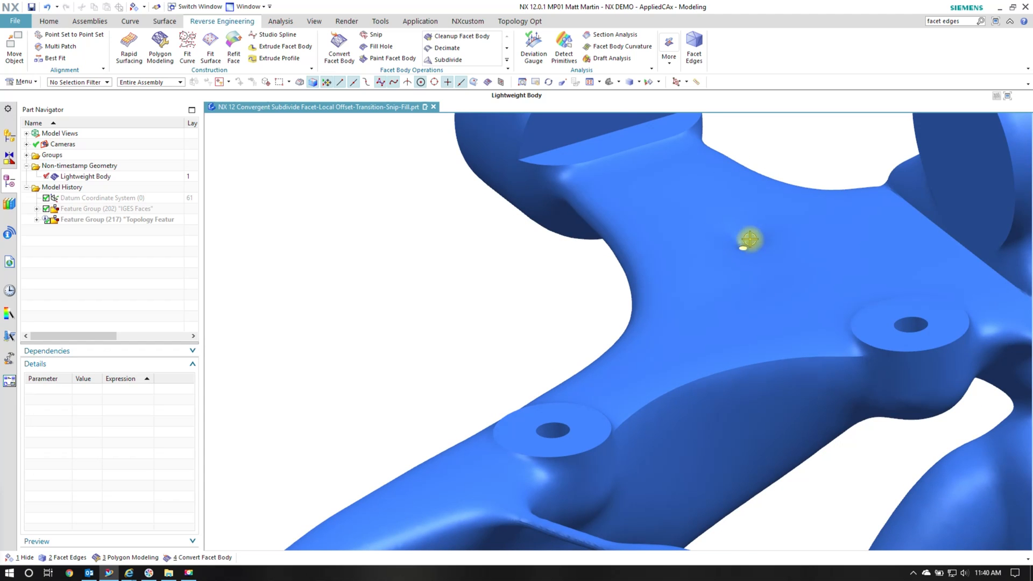
mouse_move(782, 263)
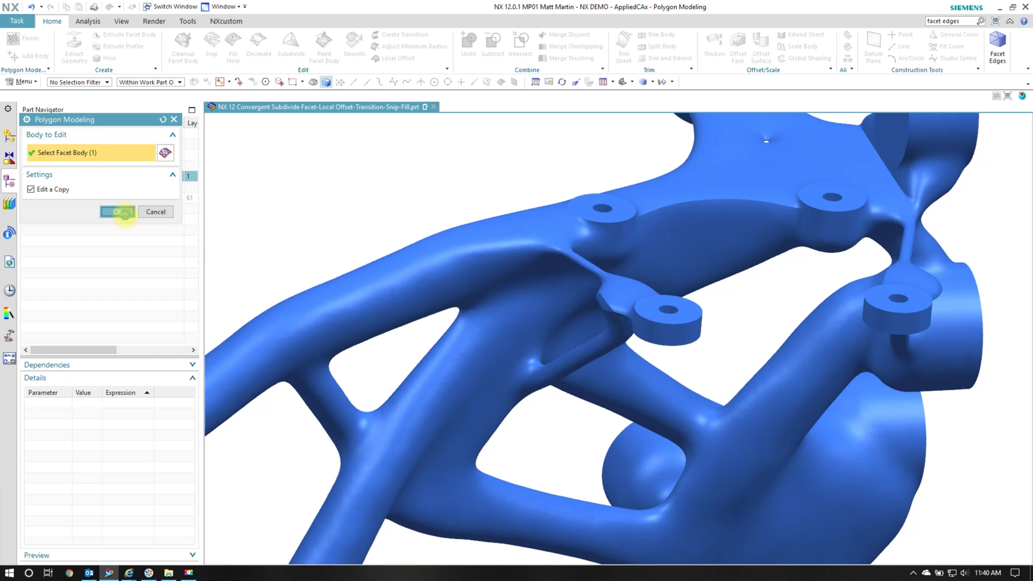
Step: Confirm the Polygon Modeling copy of the lightweight body and display its facet edges
click(117, 212)
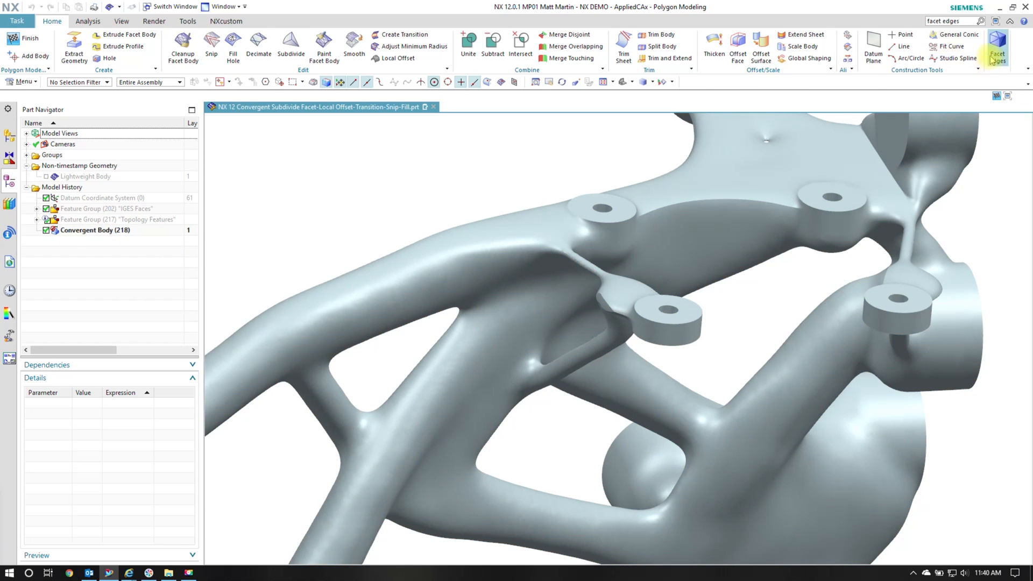
click(997, 46)
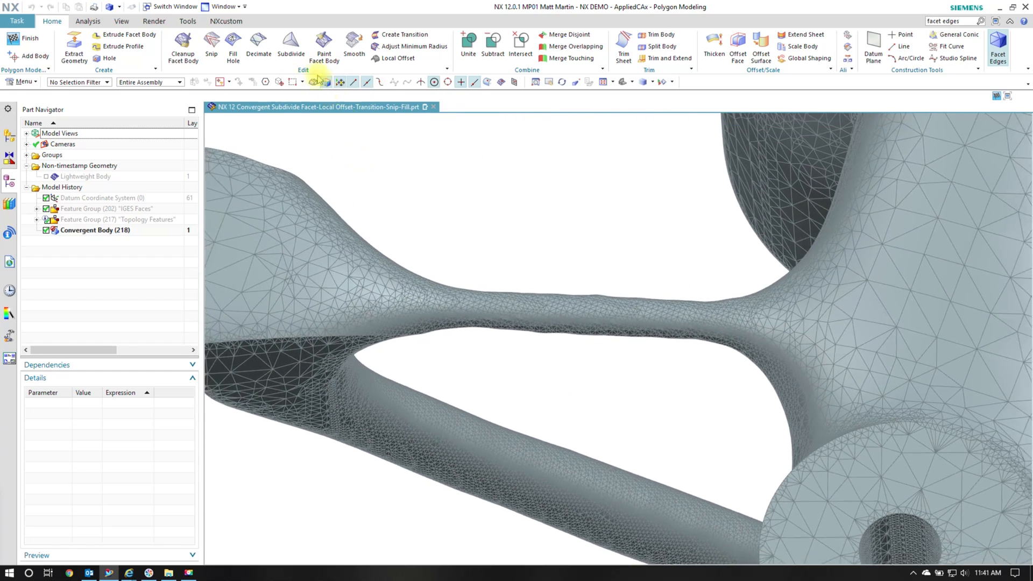
Step: Subdivide the lasso-selected thin strut facets into four with Cubic refinement
click(291, 44)
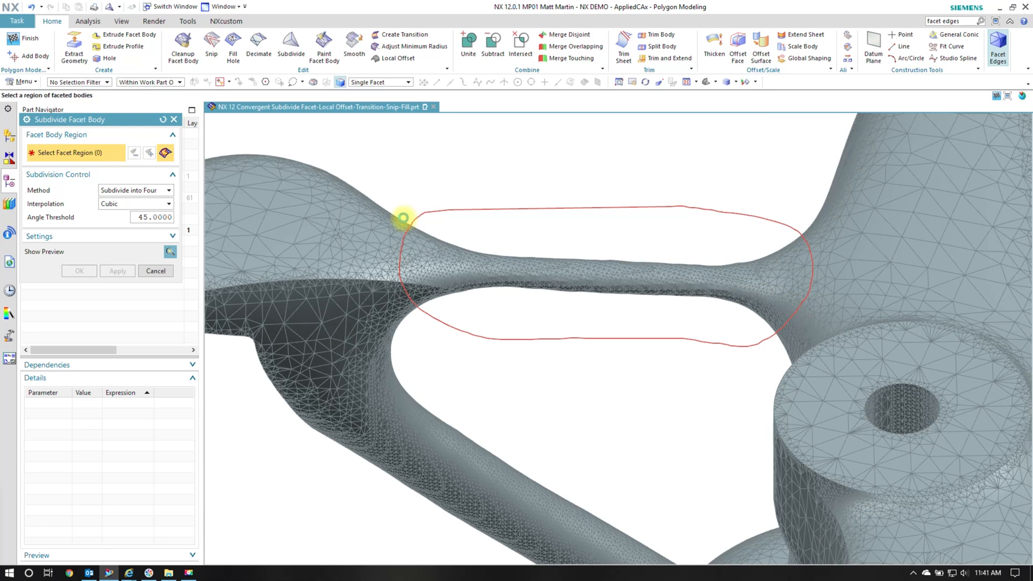
click(405, 290)
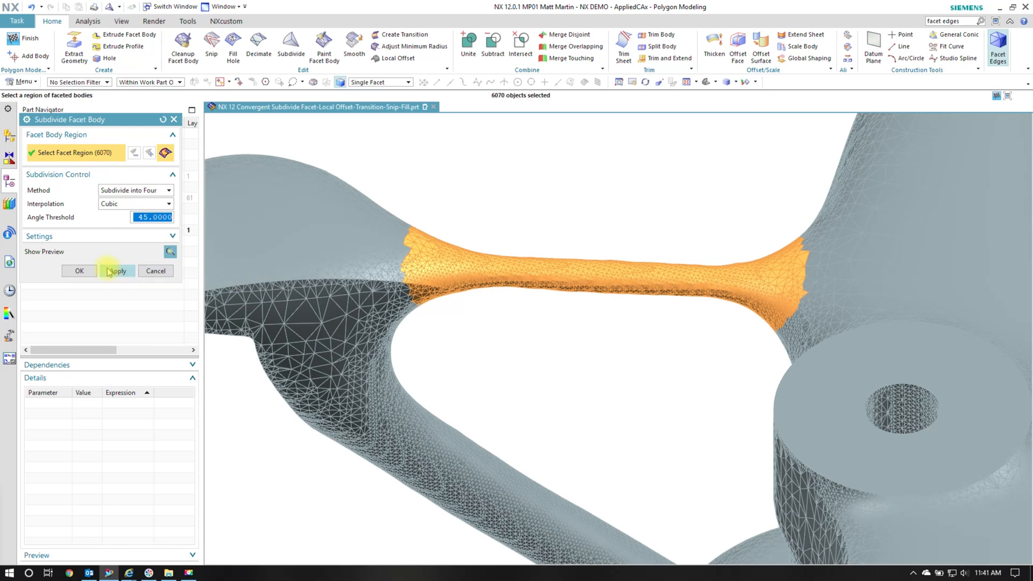
click(116, 271)
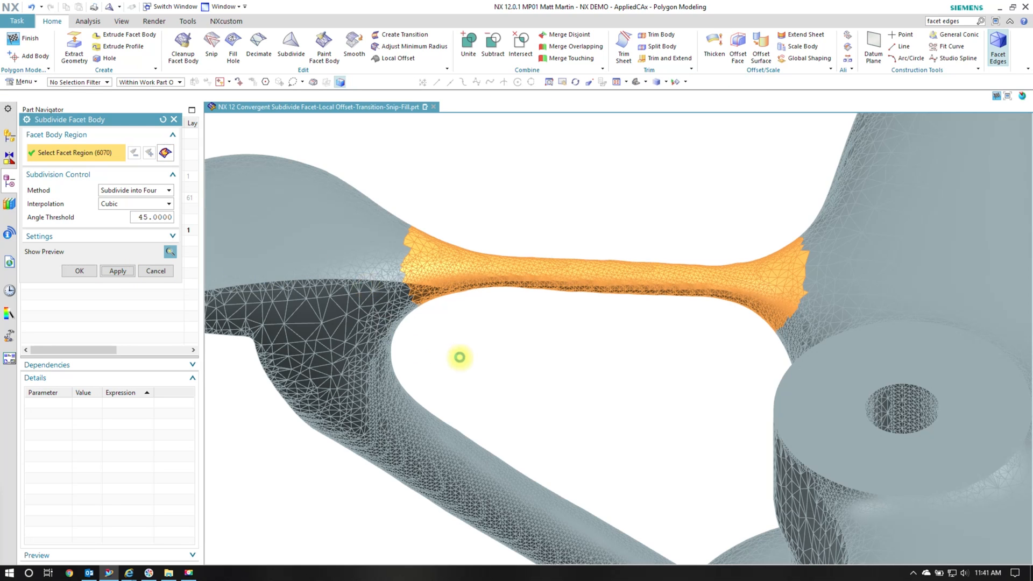
click(116, 271)
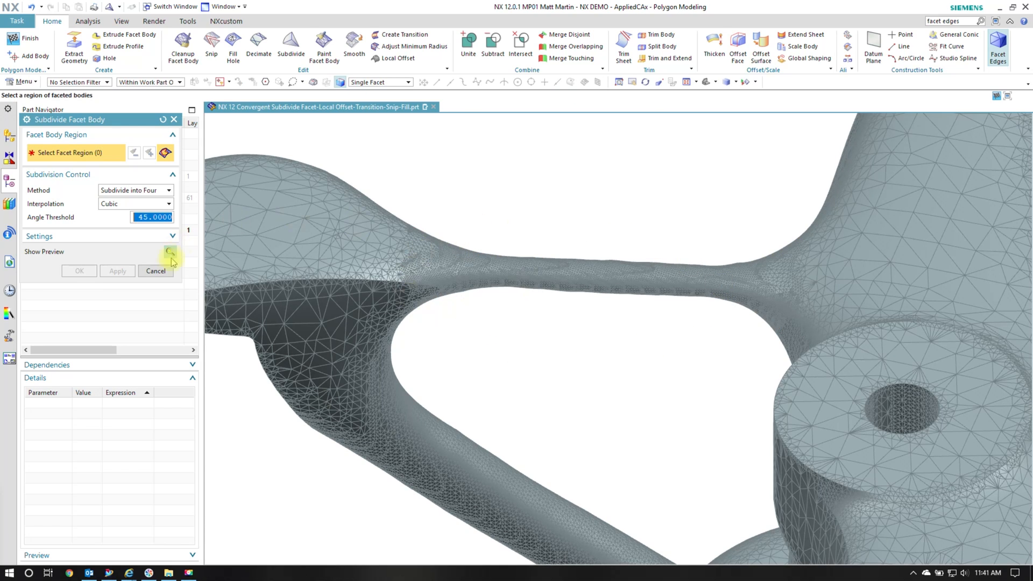
click(155, 272)
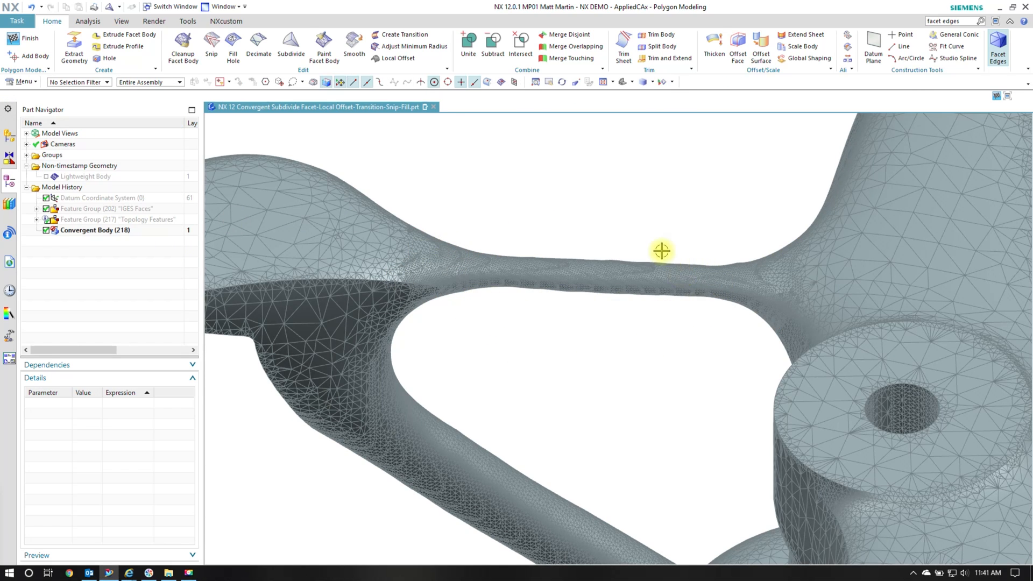
mouse_move(396, 58)
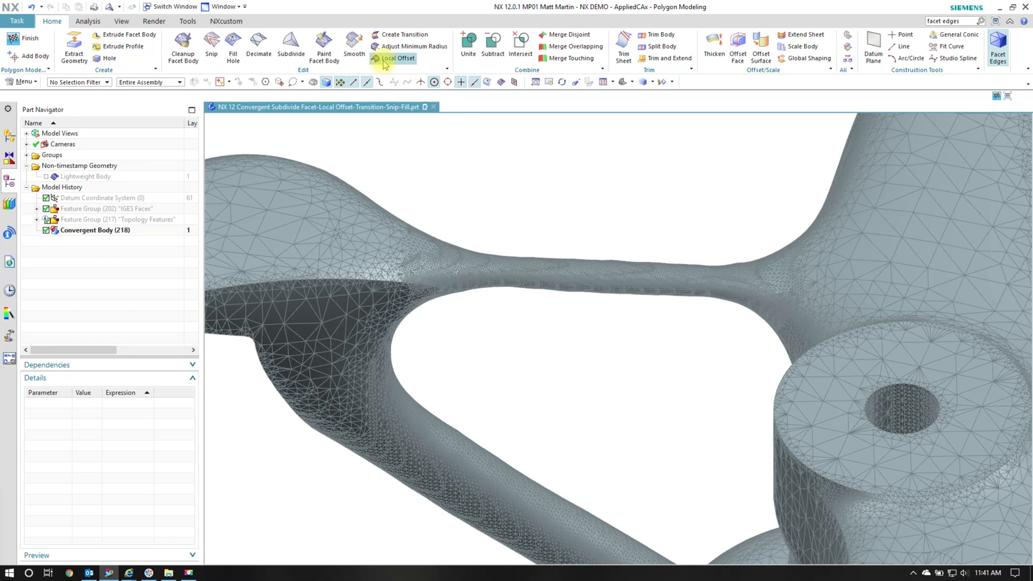
Step: Apply a 0.3 mm constant local offset with 3 mm smooth transition to the middle of the thin strut
click(396, 58)
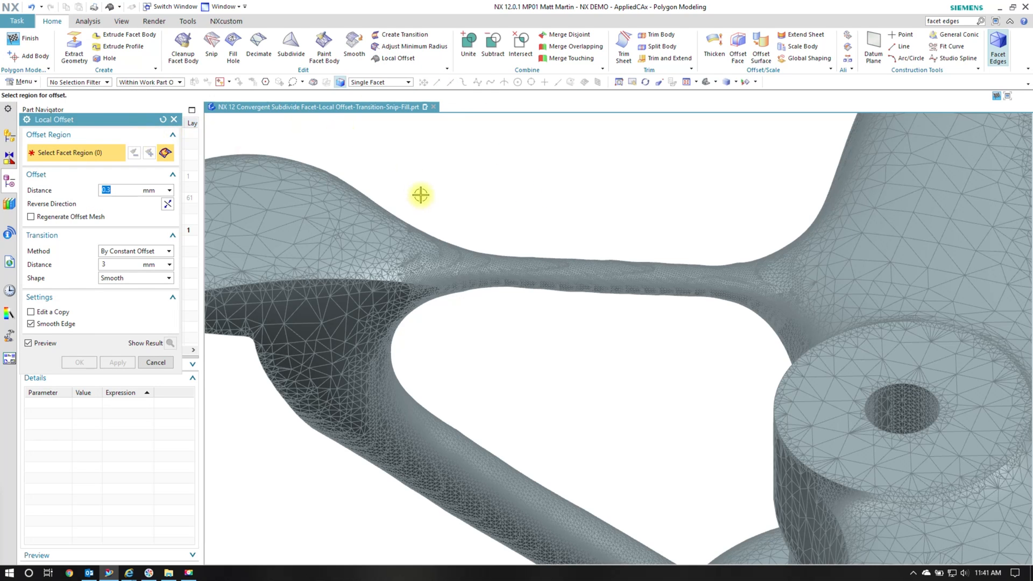
click(294, 82)
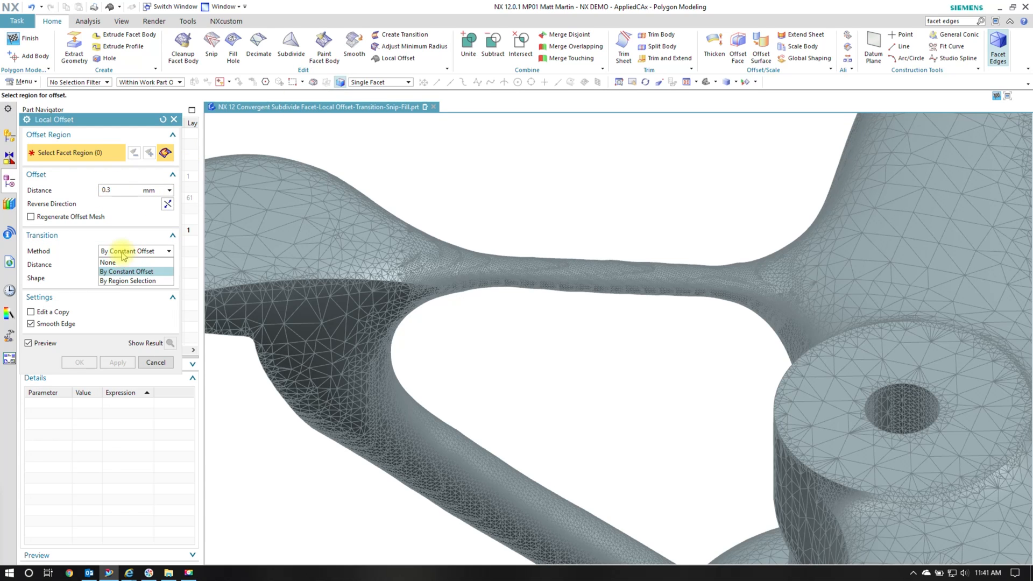
click(126, 272)
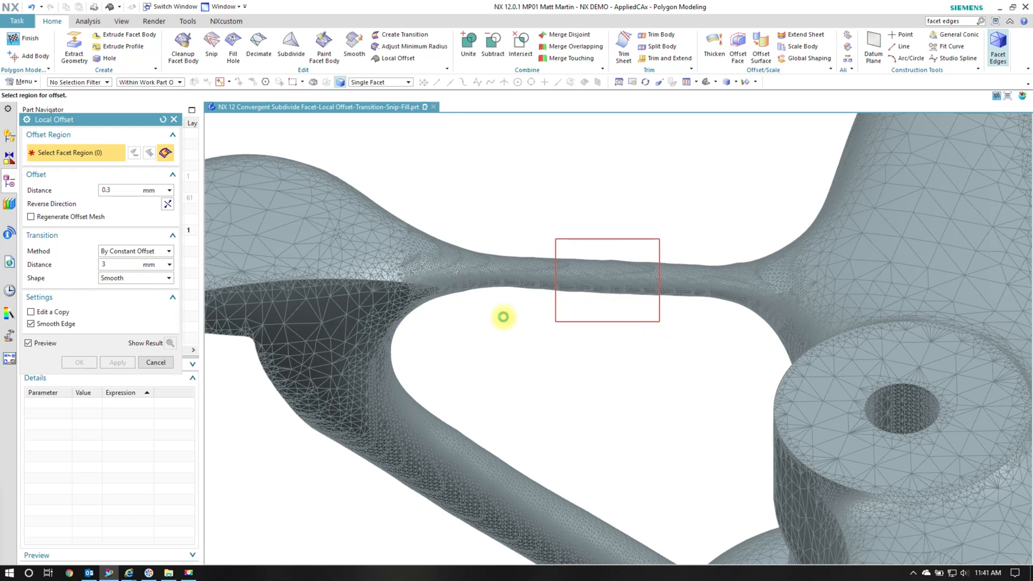
click(606, 276)
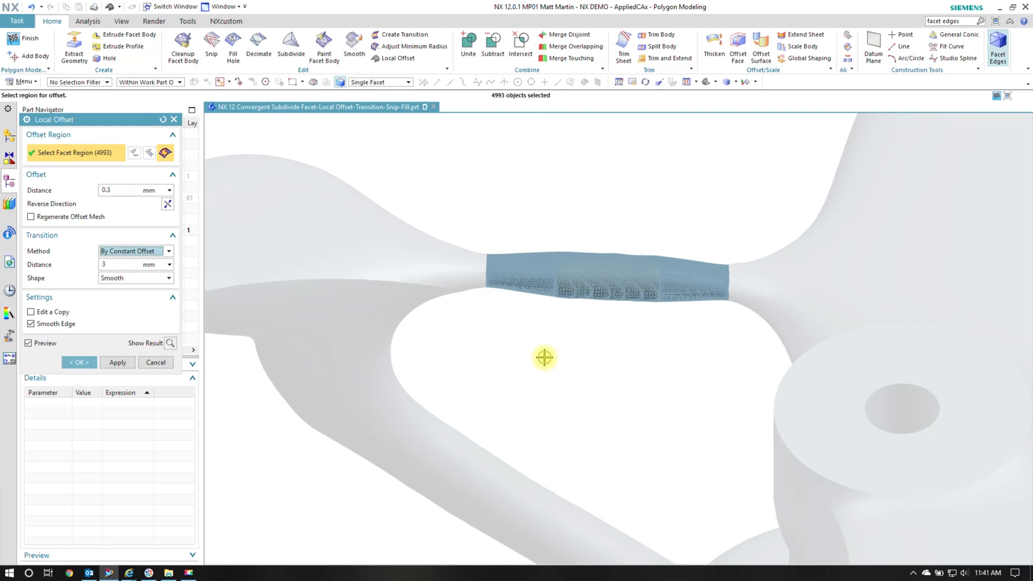
mouse_move(589, 299)
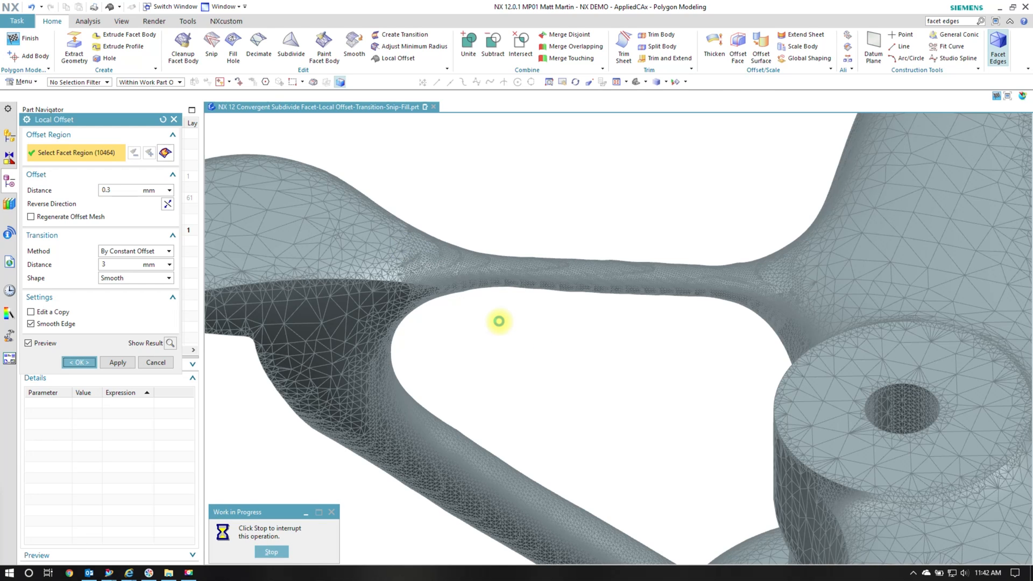
click(78, 363)
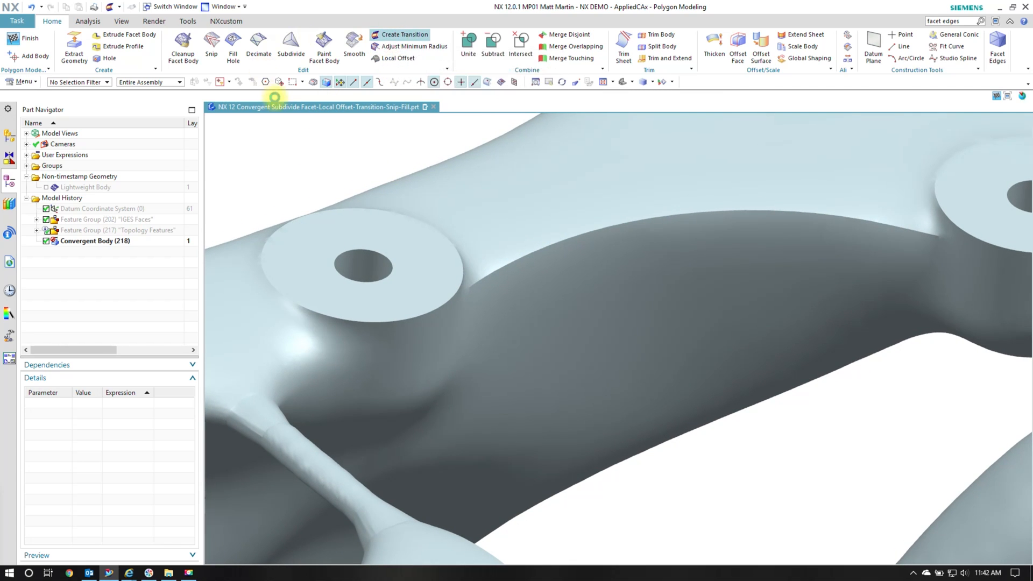
Step: Create a 1 mm round transition along the bracket arm edge from the specified edge points
click(400, 34)
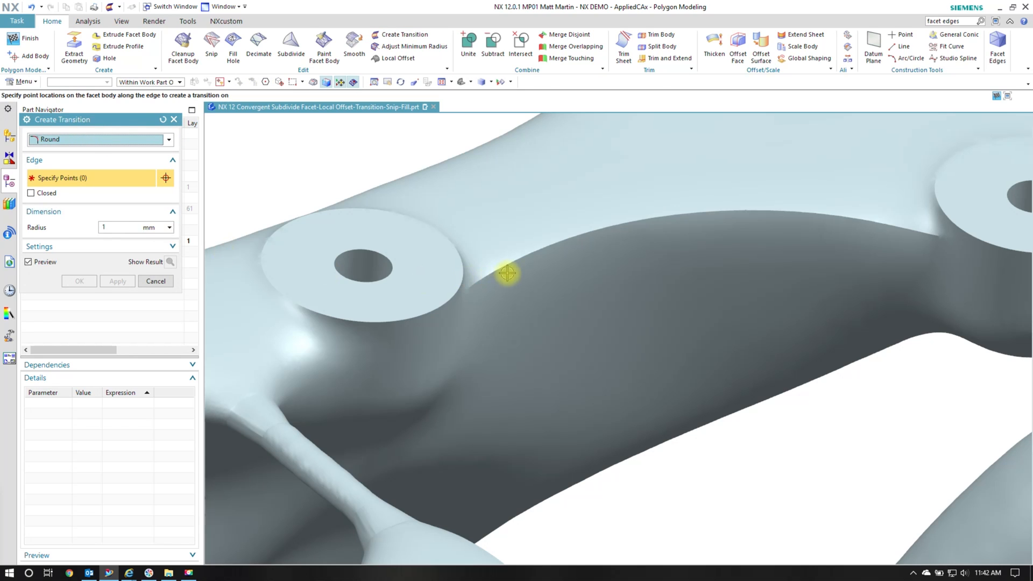
mouse_move(525, 257)
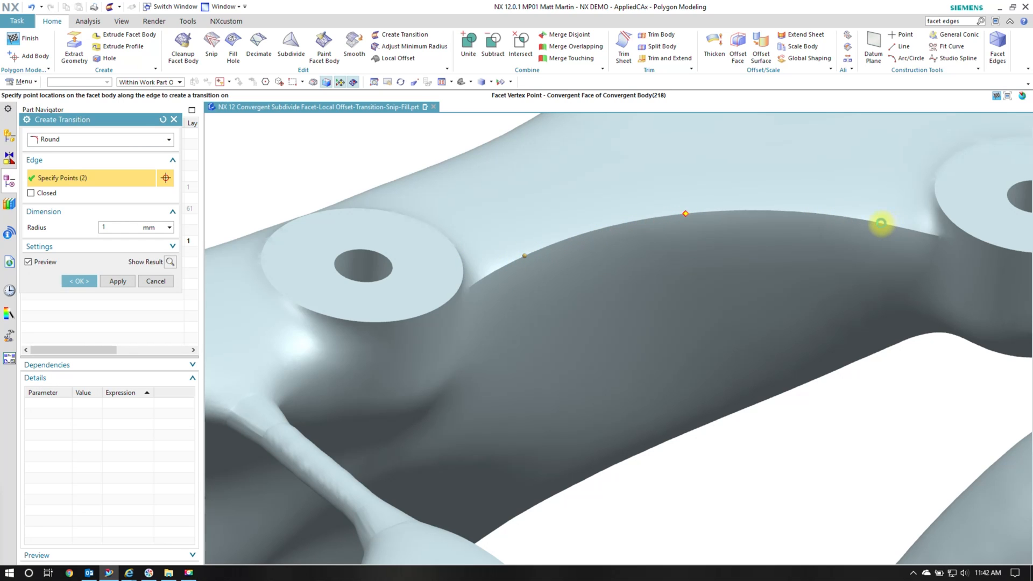
click(686, 213)
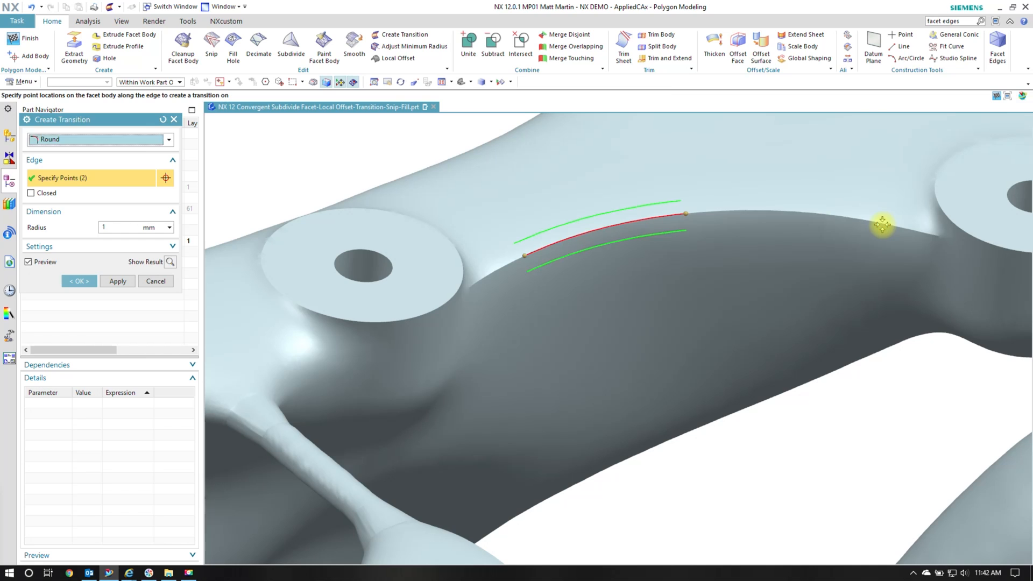
click(740, 250)
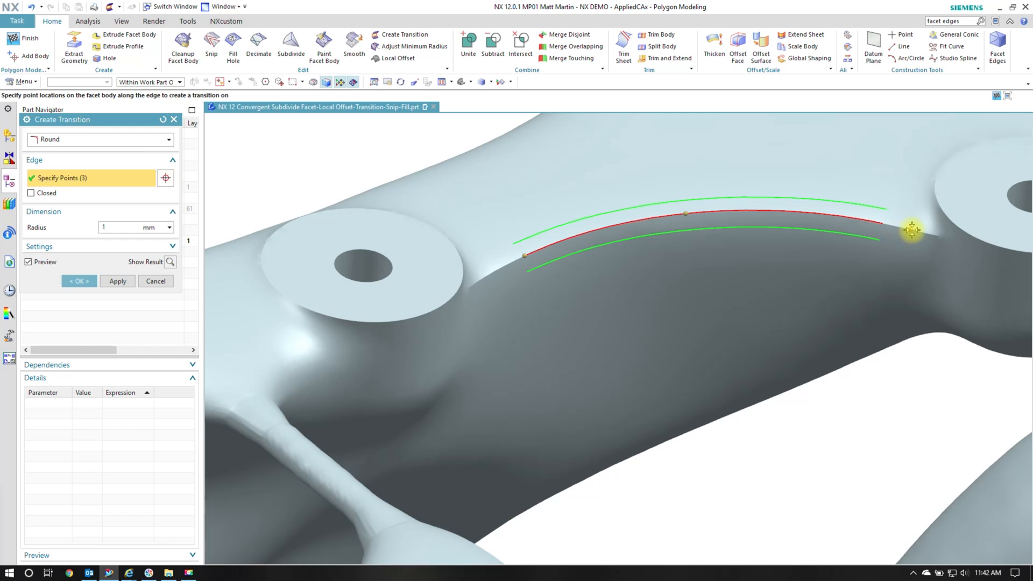
mouse_move(676, 242)
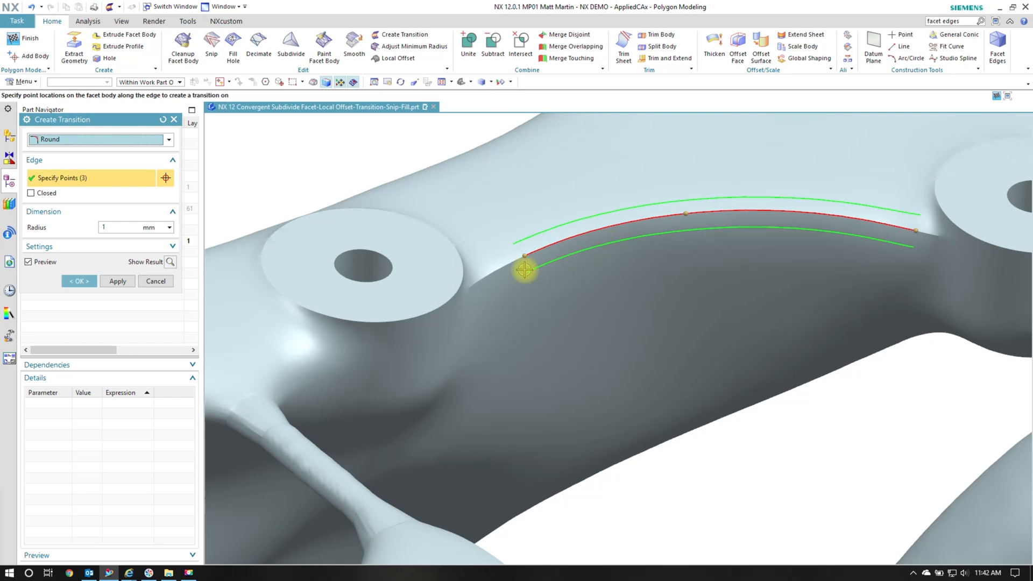
mouse_move(482, 280)
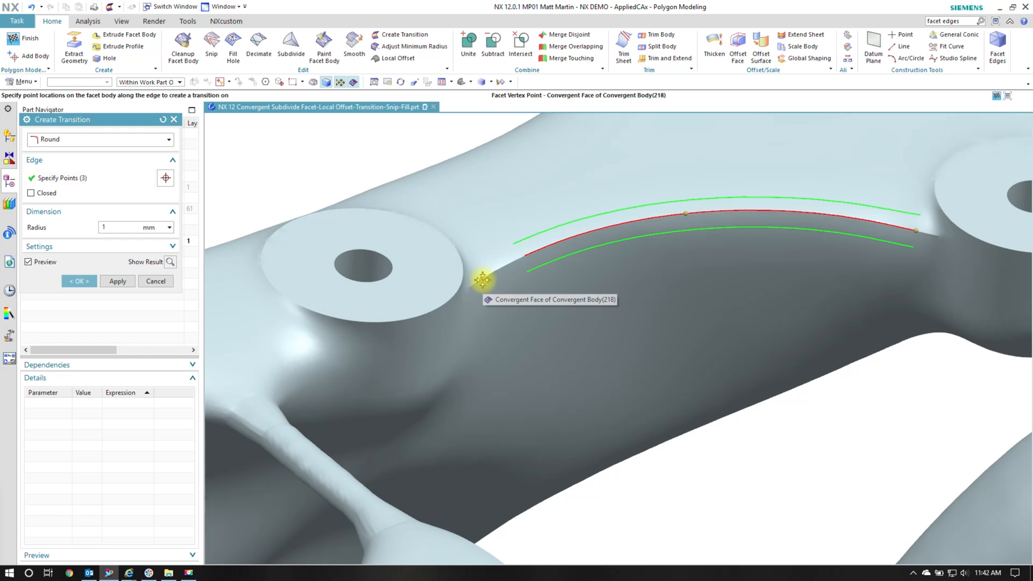
mouse_move(639, 374)
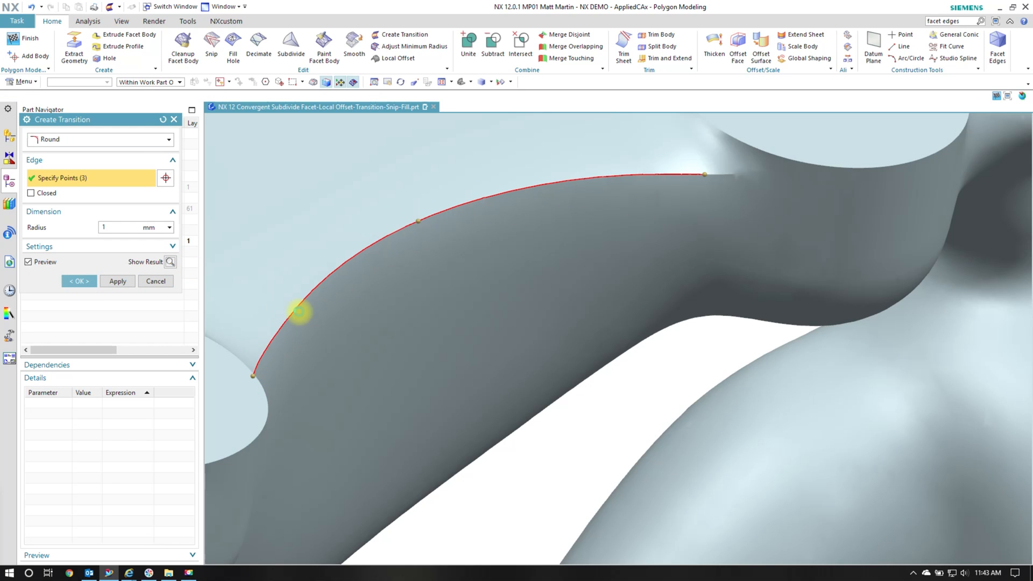
click(117, 281)
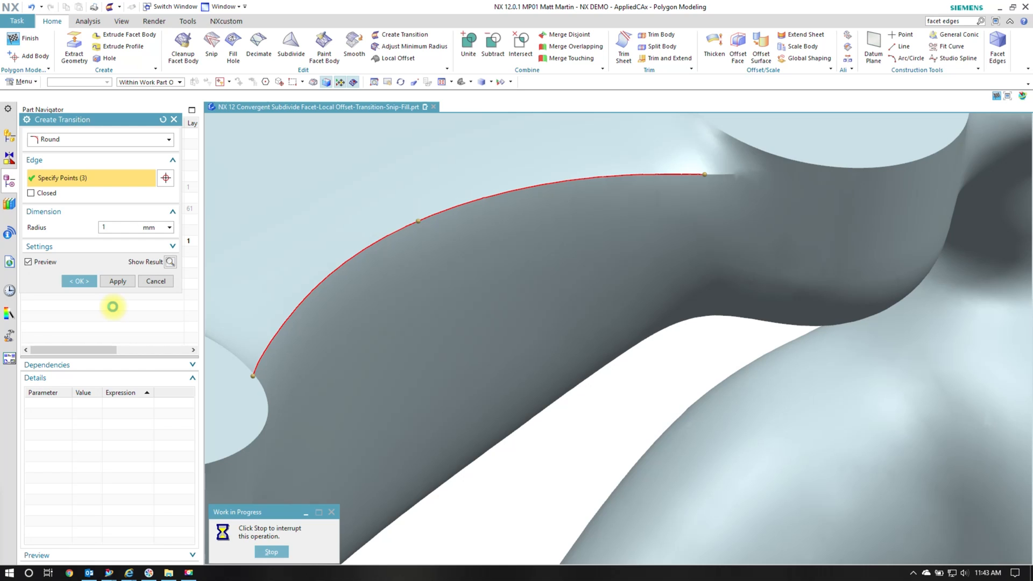
click(117, 280)
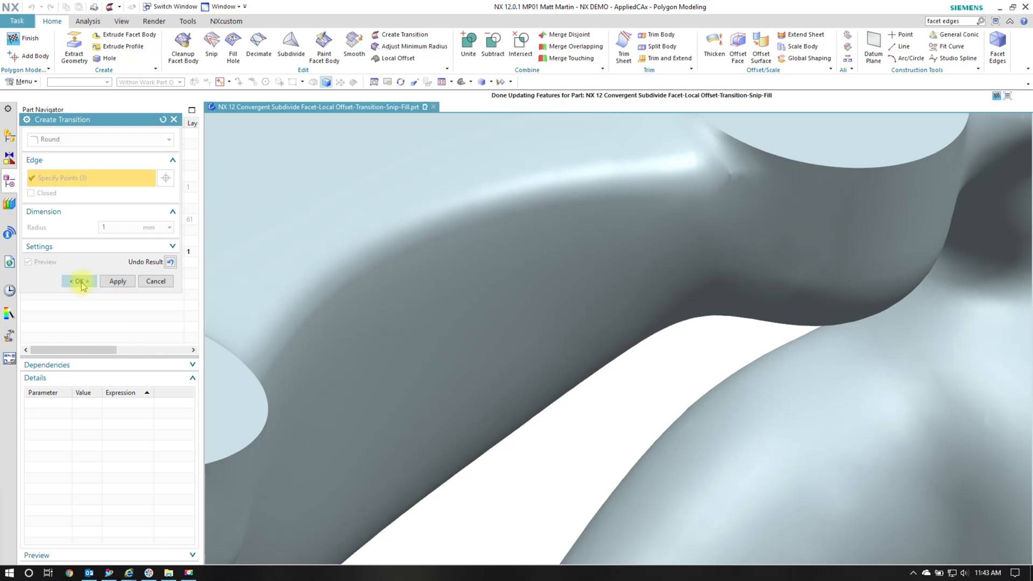
click(77, 280)
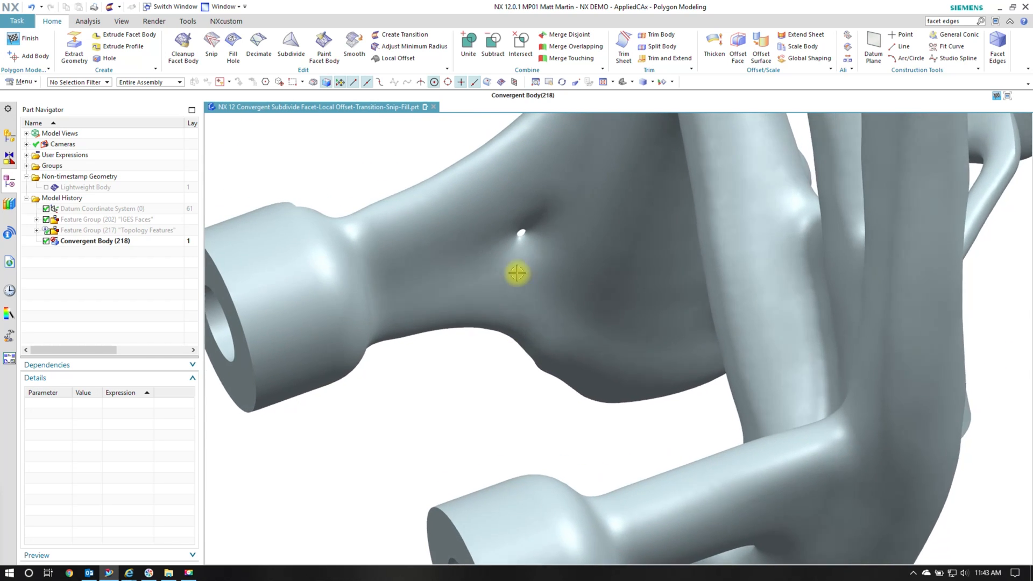
Step: Display the facet edges again to reveal the small stray hole in the mesh
click(996, 46)
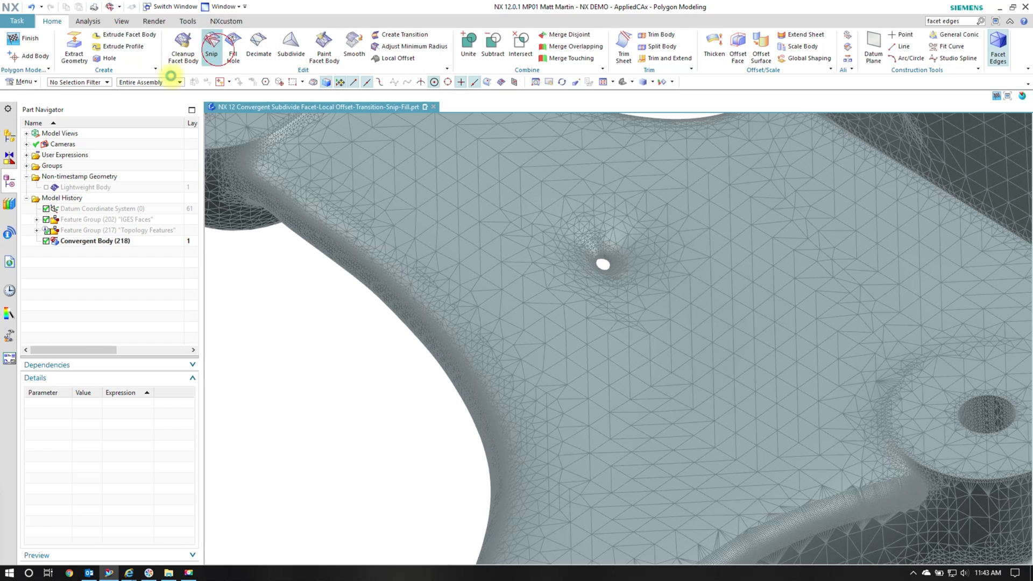
Step: Select the facets around the stray hole with Rough Brush, Fine Brush and Flood Fill in Snip Facet Body
click(212, 46)
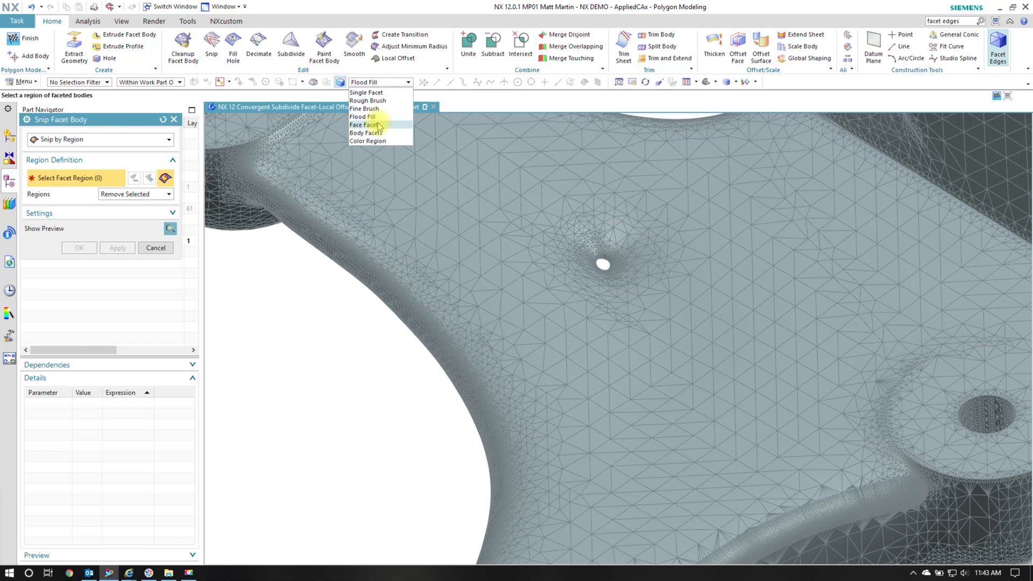
mouse_move(366, 107)
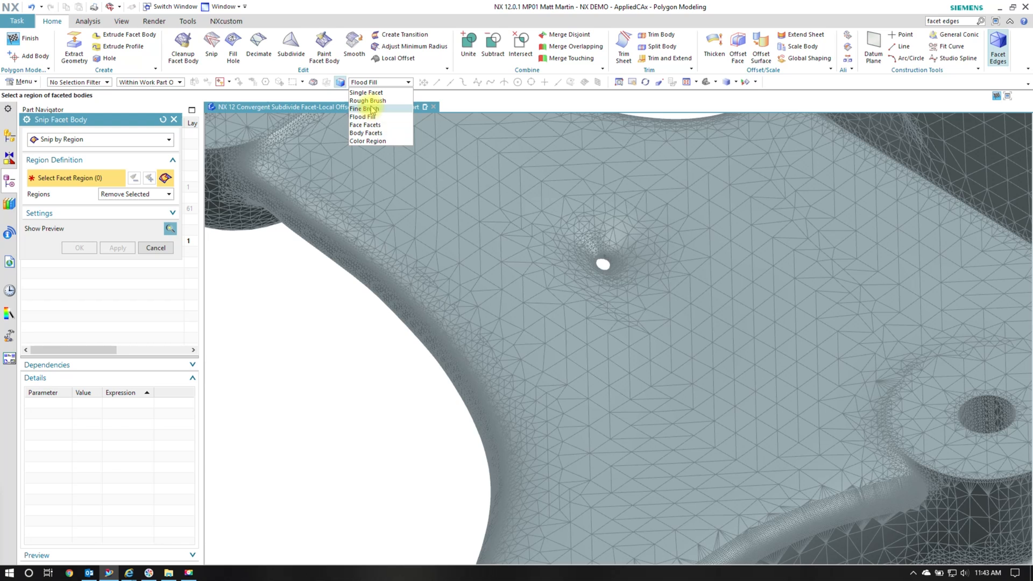
mouse_move(369, 93)
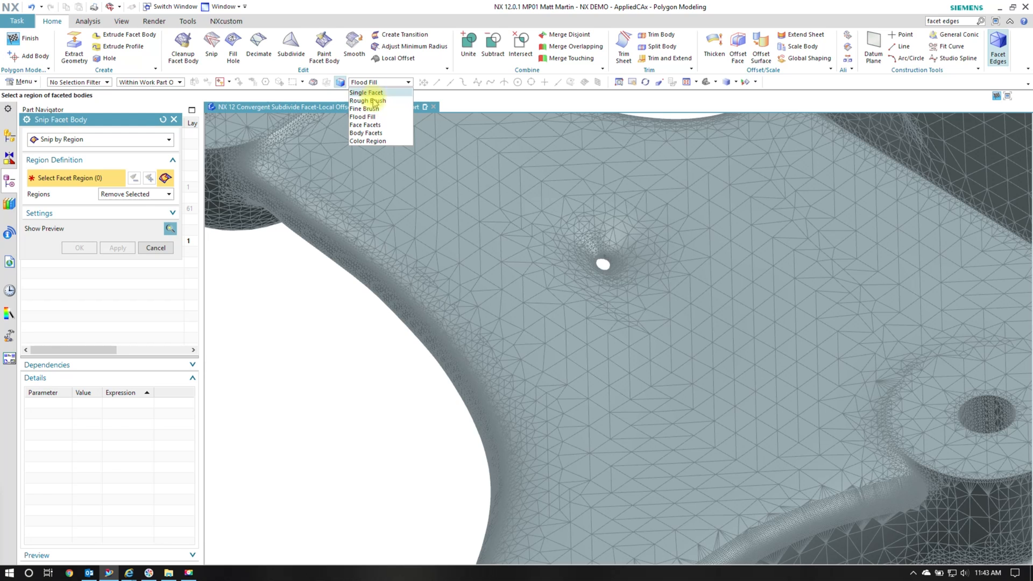
click(367, 100)
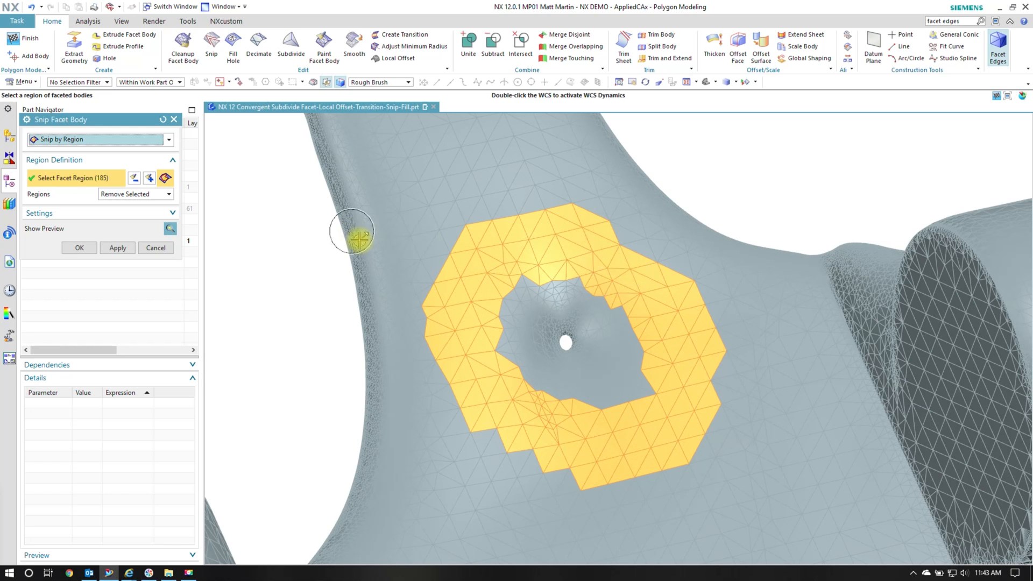
click(409, 82)
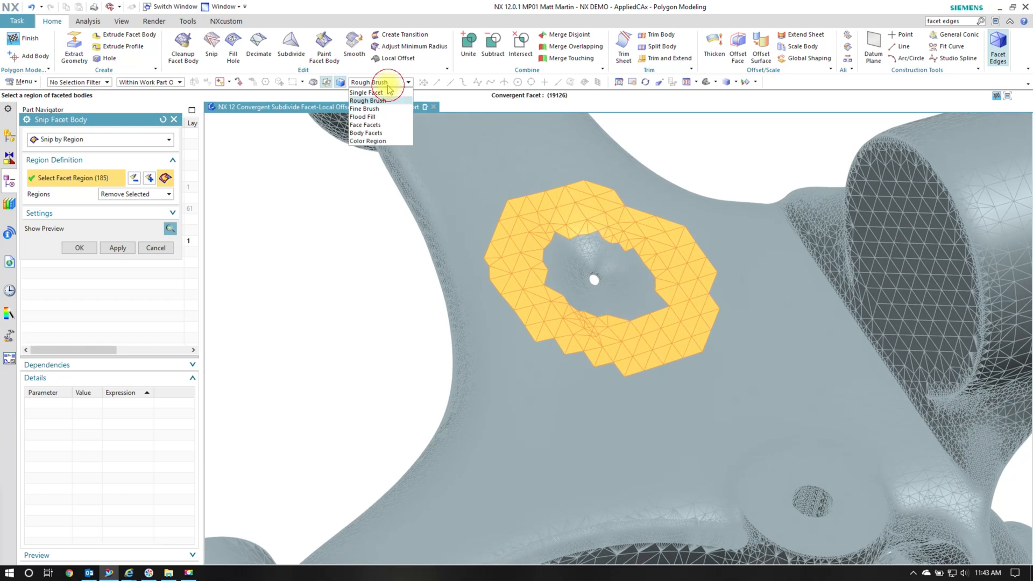
click(365, 109)
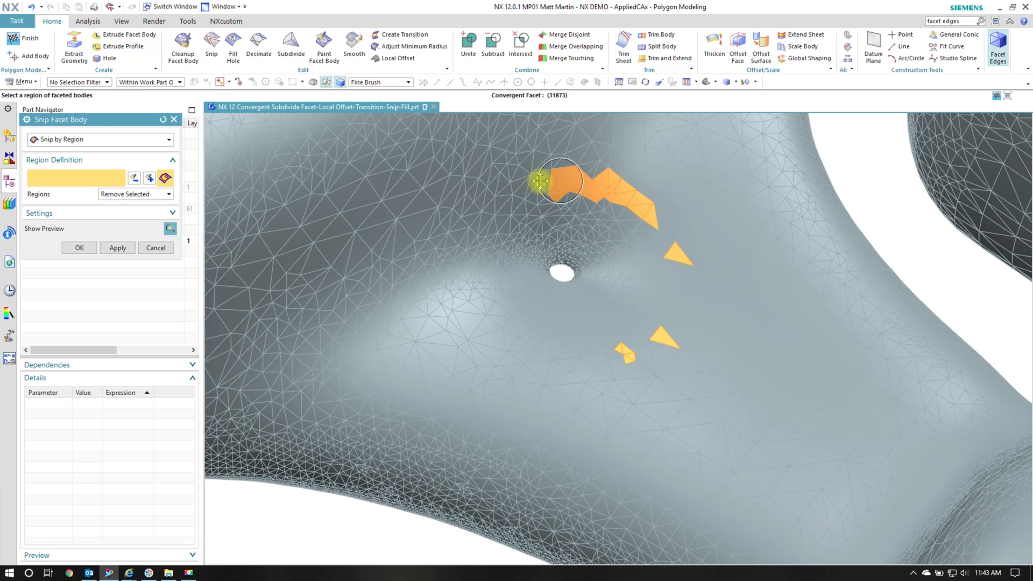
click(453, 247)
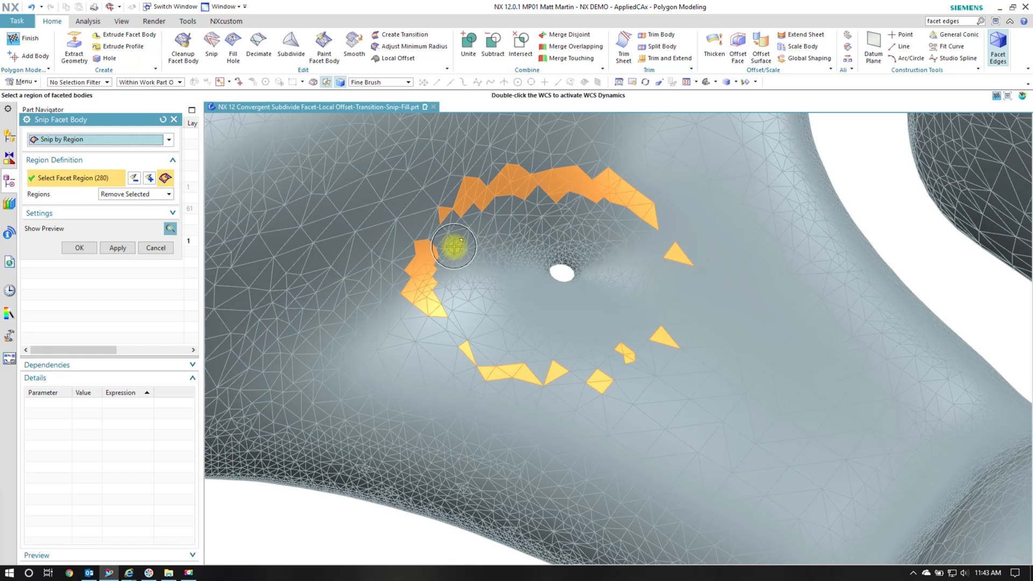
click(406, 82)
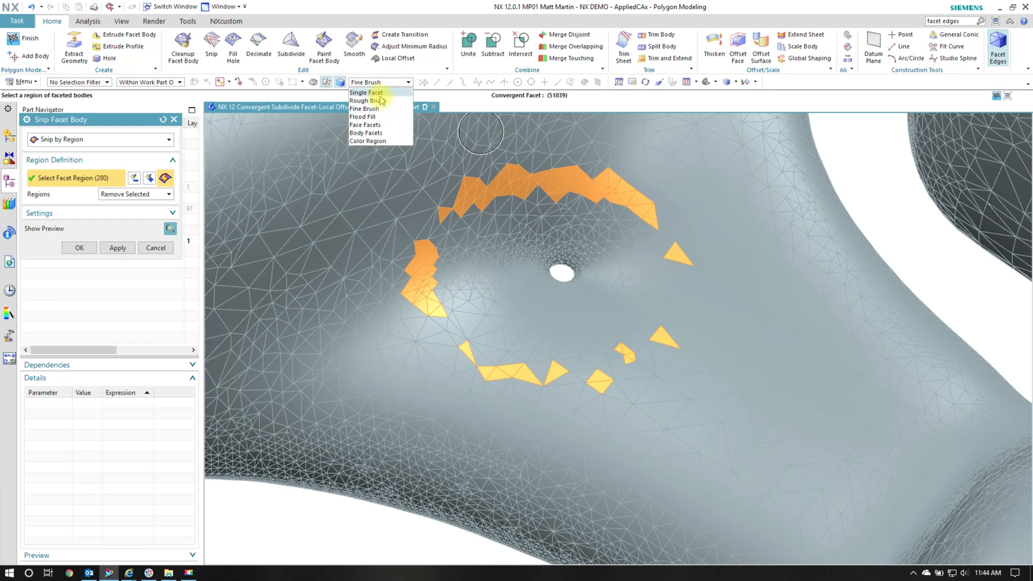
click(368, 100)
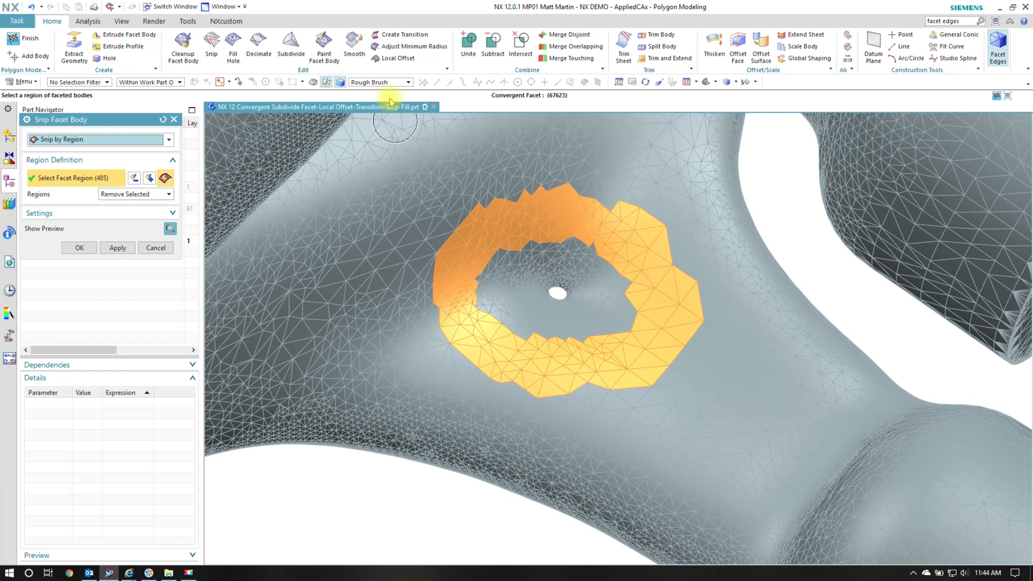
click(406, 82)
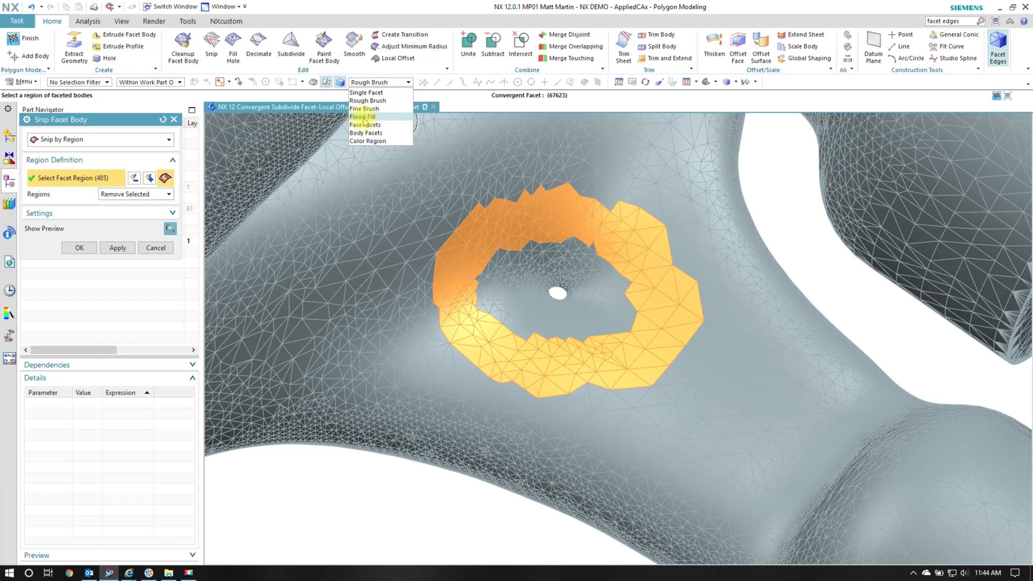
click(362, 116)
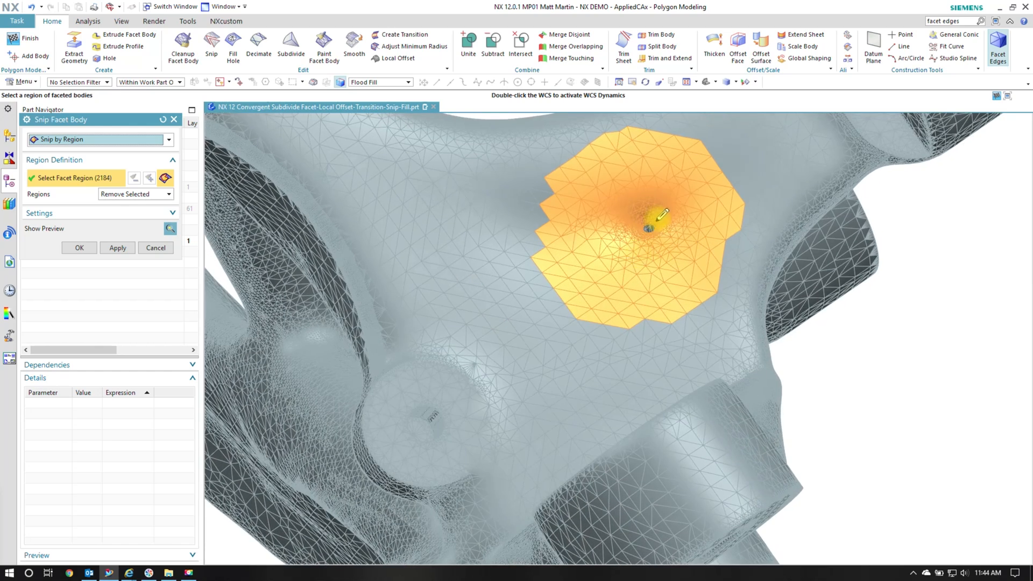
Step: Snip the selected facets away, leaving a larger open hole in the body
click(79, 248)
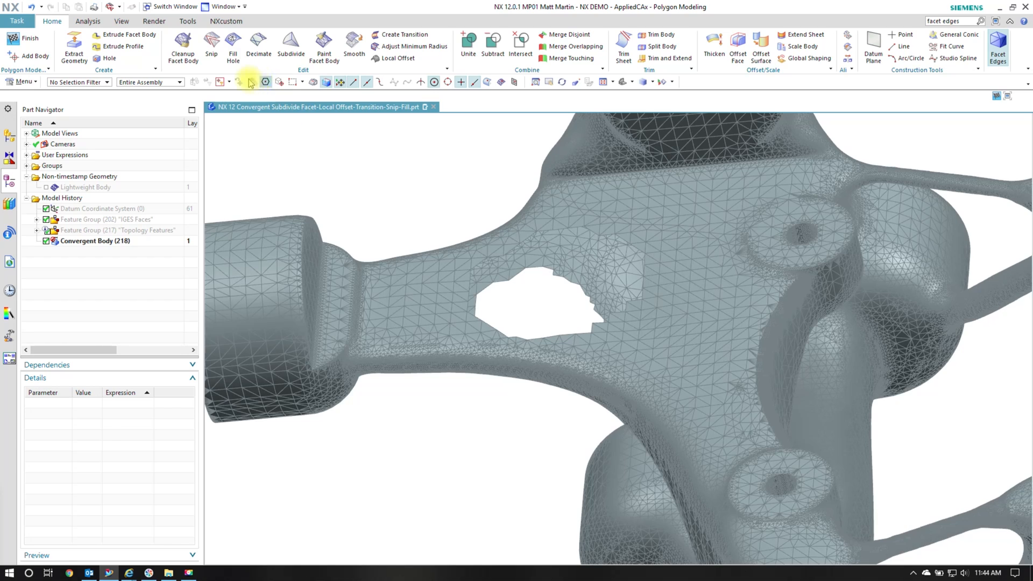
click(234, 46)
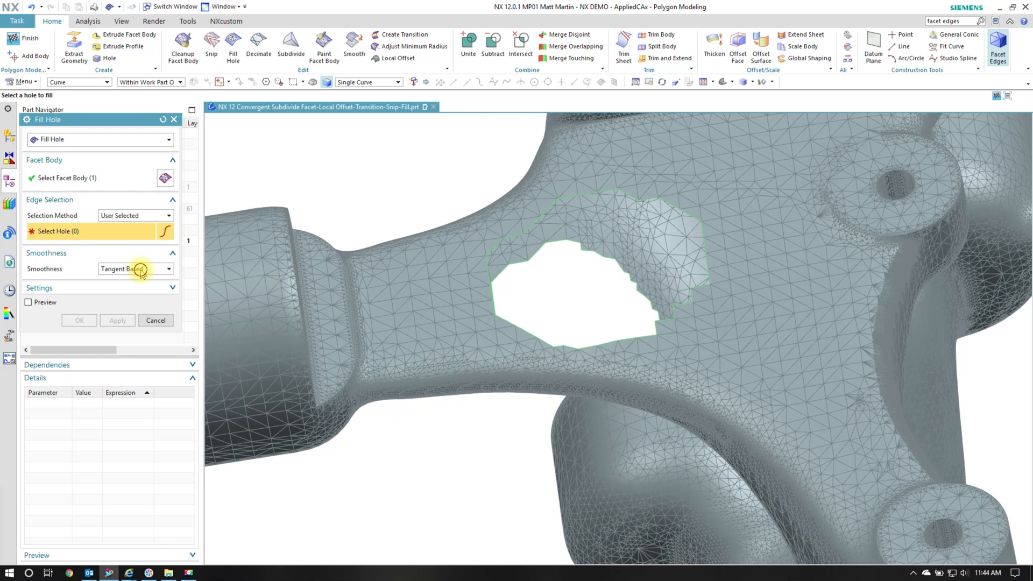
Step: Fill the snipped hole edge with a Tangent Based smooth patch
click(169, 269)
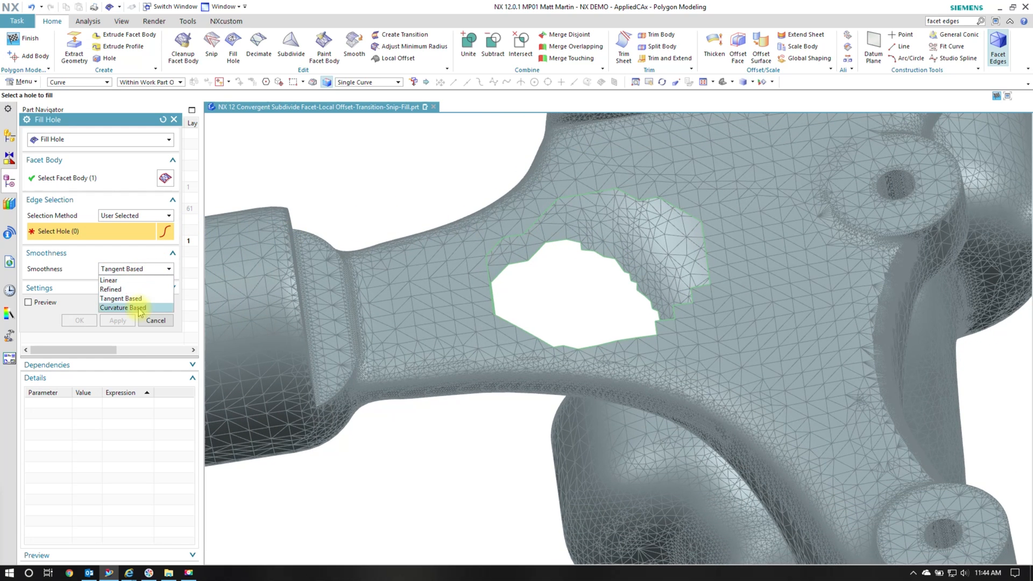
click(122, 298)
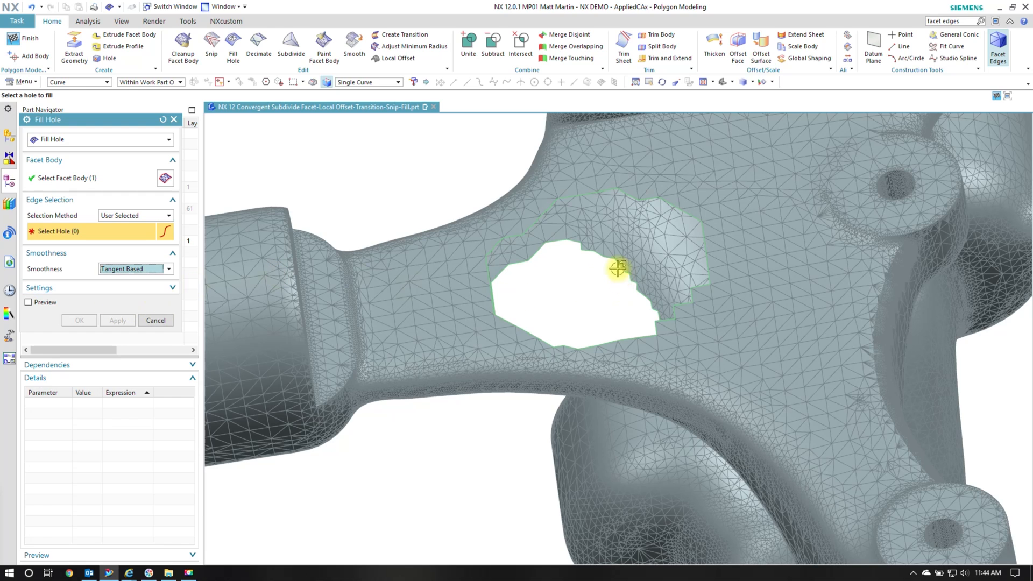
click(535, 229)
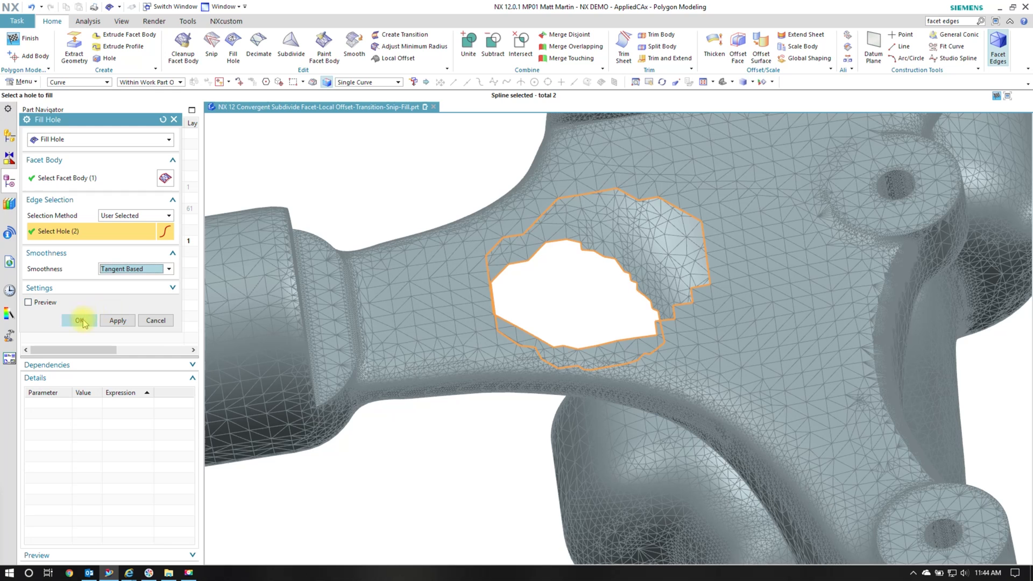
click(78, 320)
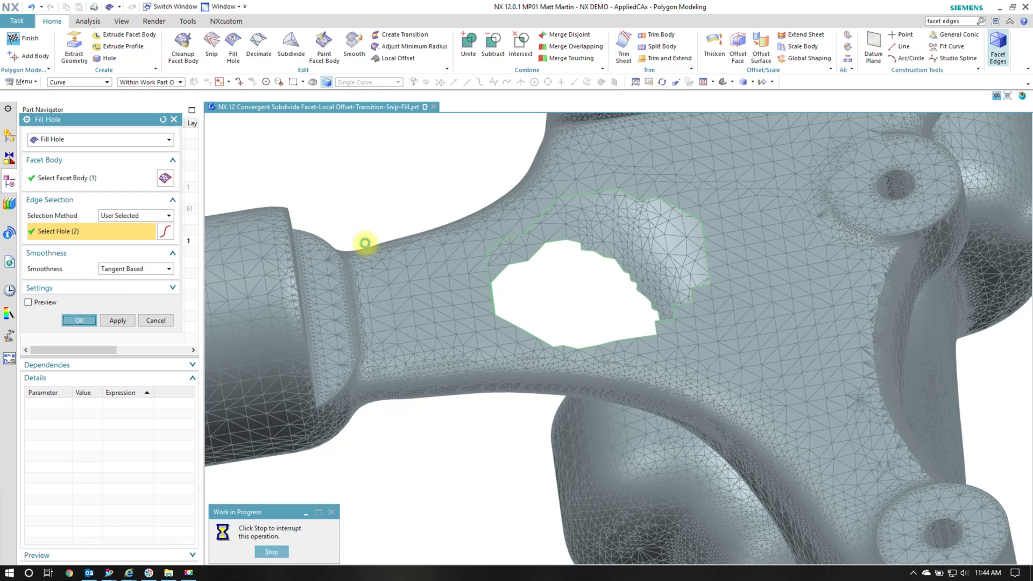
click(79, 321)
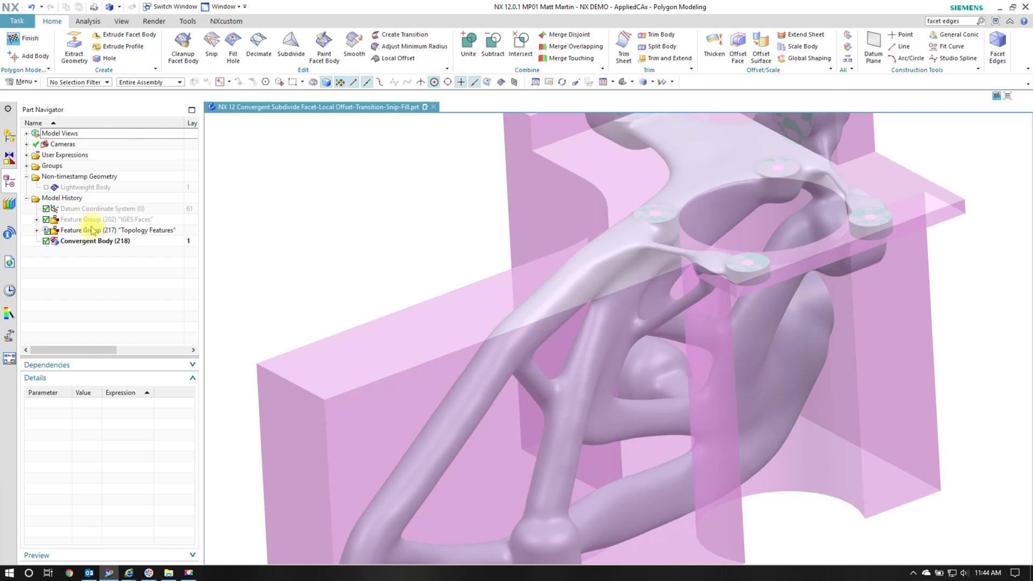
Step: Bring up the Topology Features group options before finishing Polygon Modeling
right_click(87, 230)
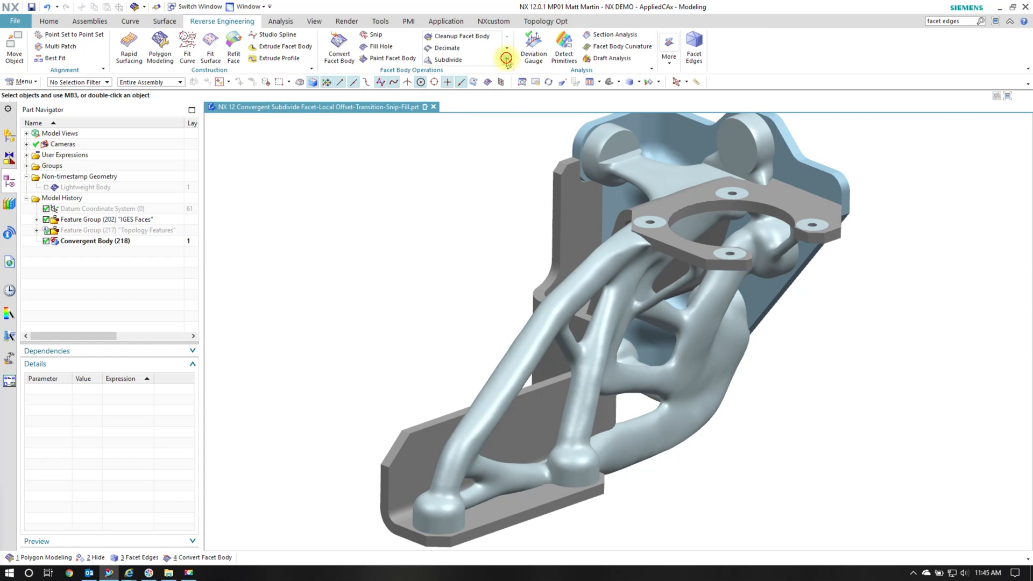
mouse_move(378, 47)
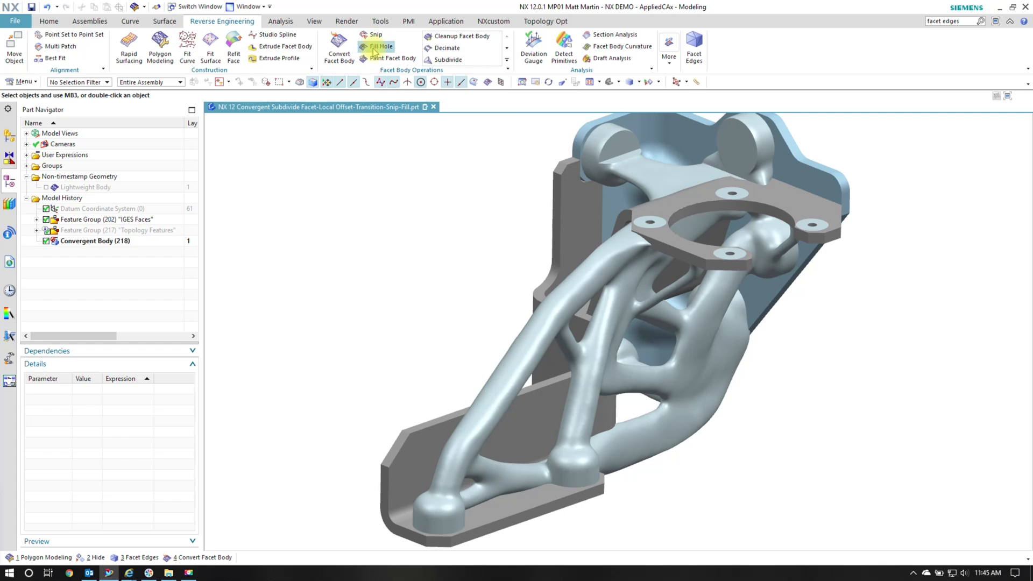